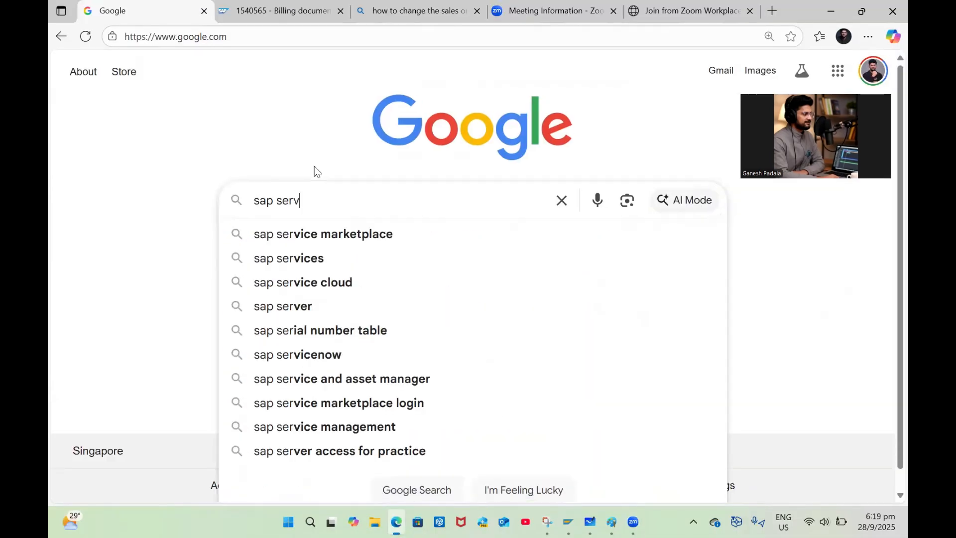
Search Google for 'sap service marketplace' and open the SAP Support Portal home result
left_click(323, 233)
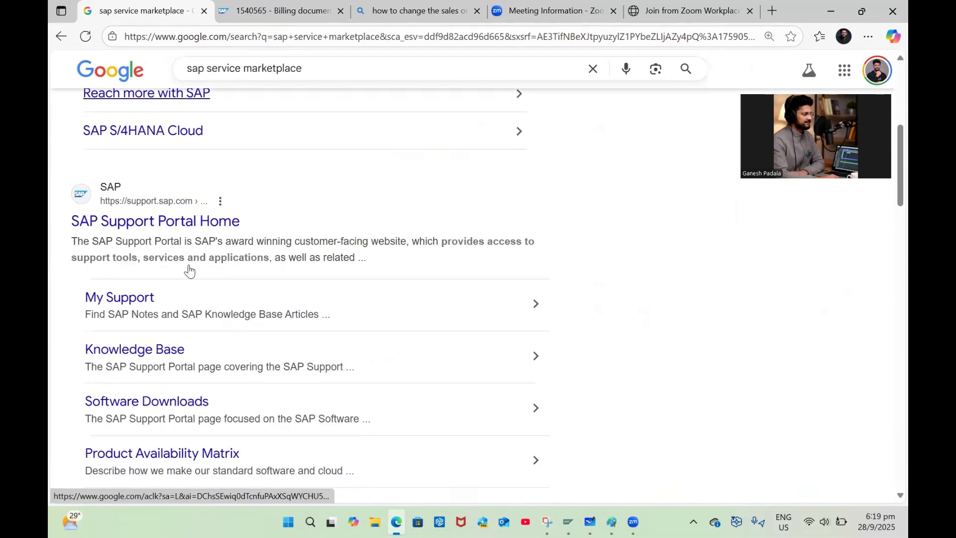
left_click(155, 220)
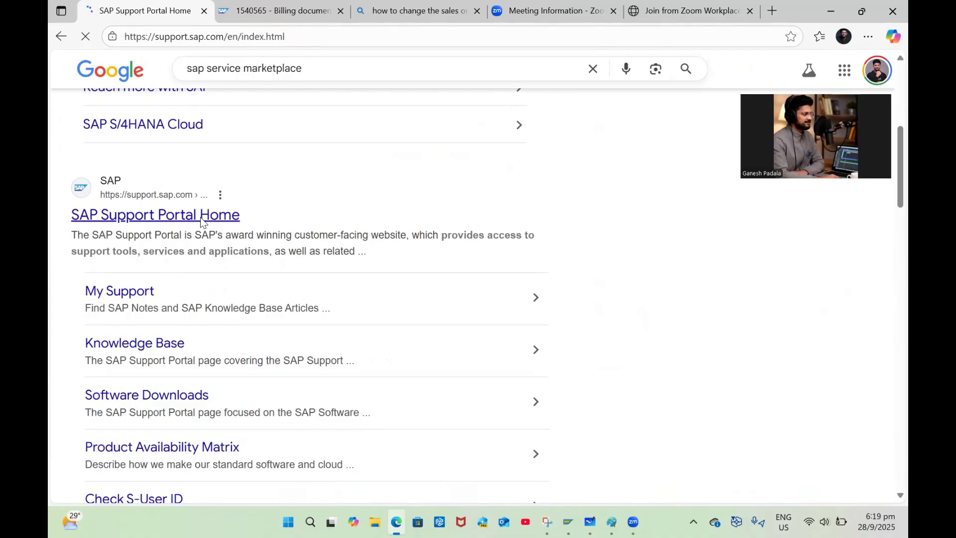
left_click(155, 215)
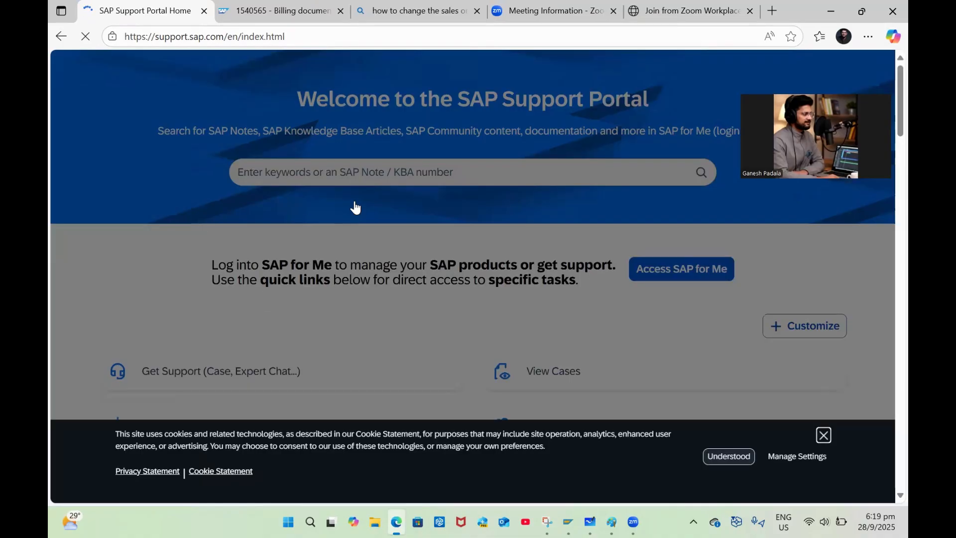
Dismiss the cookie notice and enter SAP Note number 1540565 in the keyword field
left_click(729, 456)
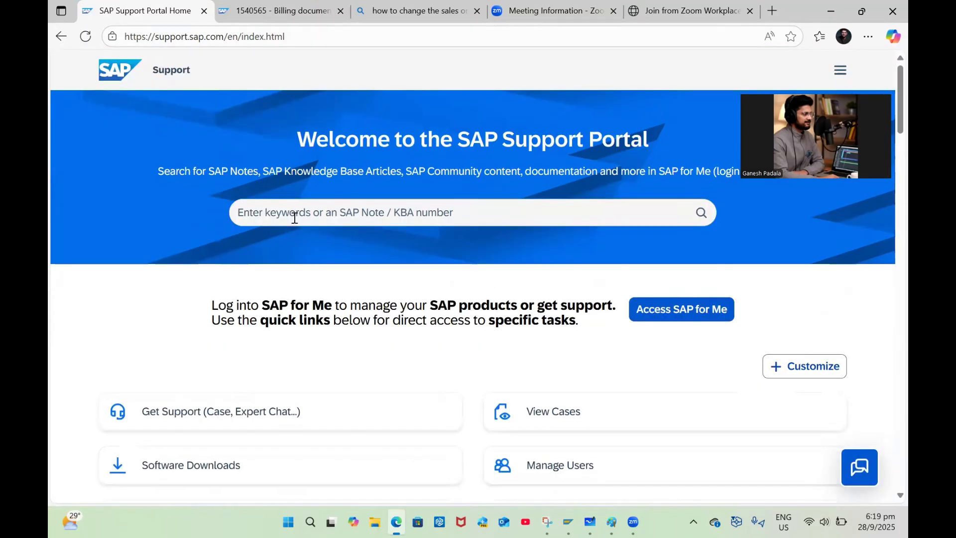
type("1")
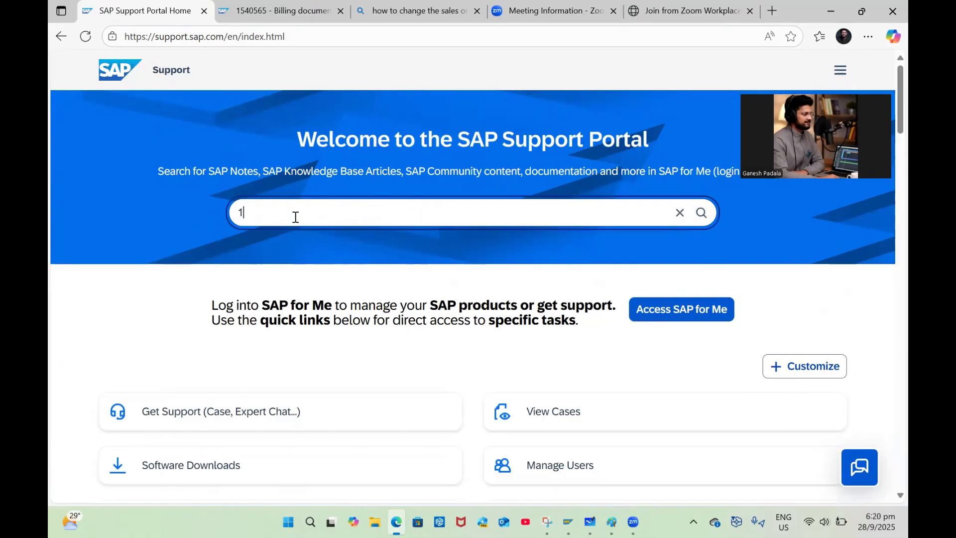
type("540")
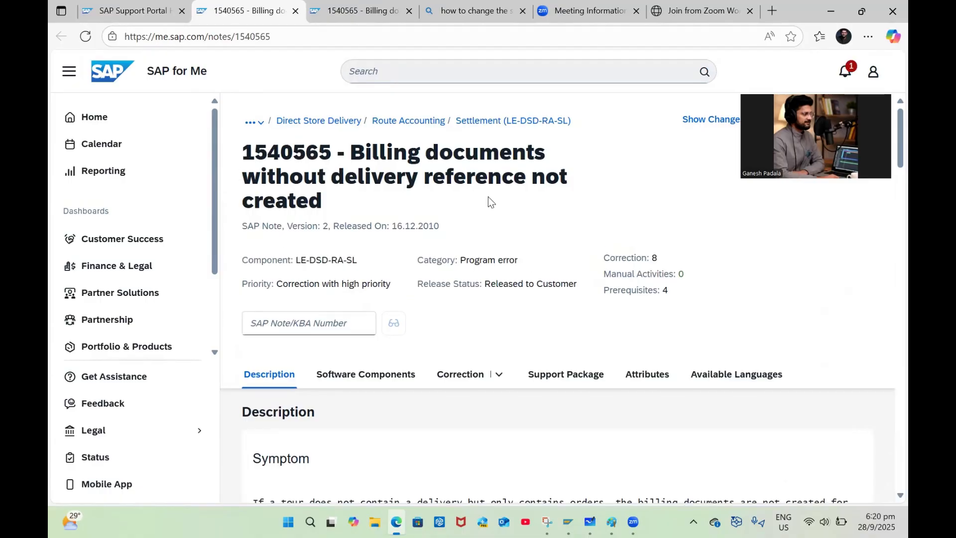
mouse_move(807, 282)
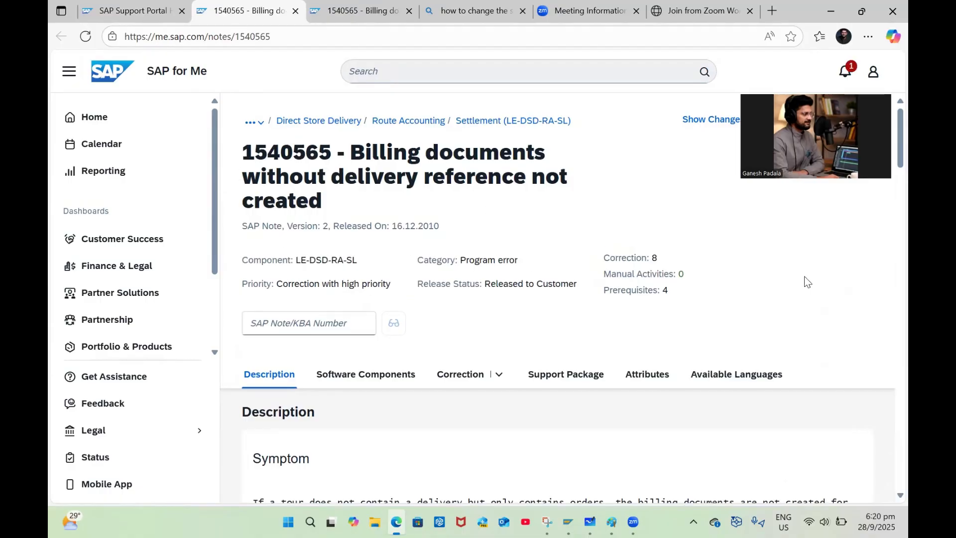
scroll("down", 3)
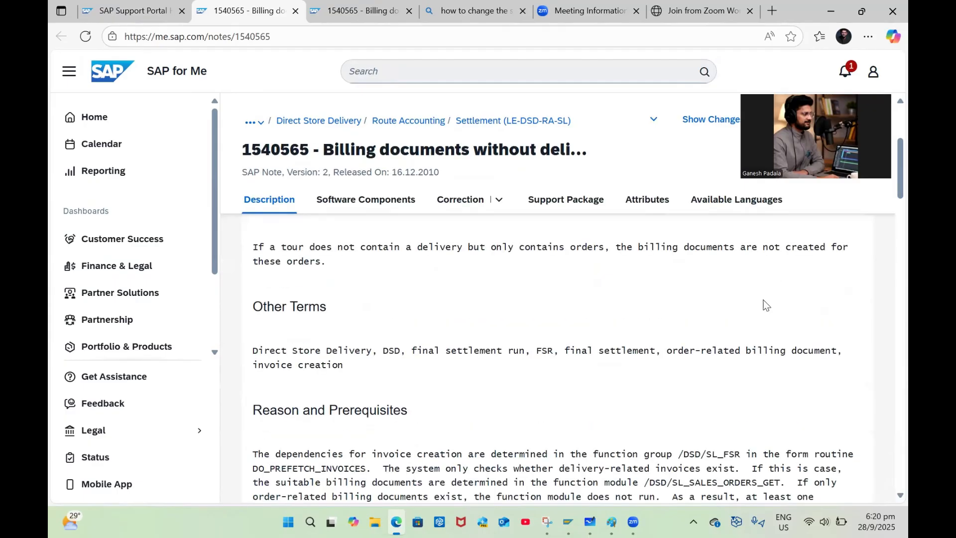
scroll("down", 3)
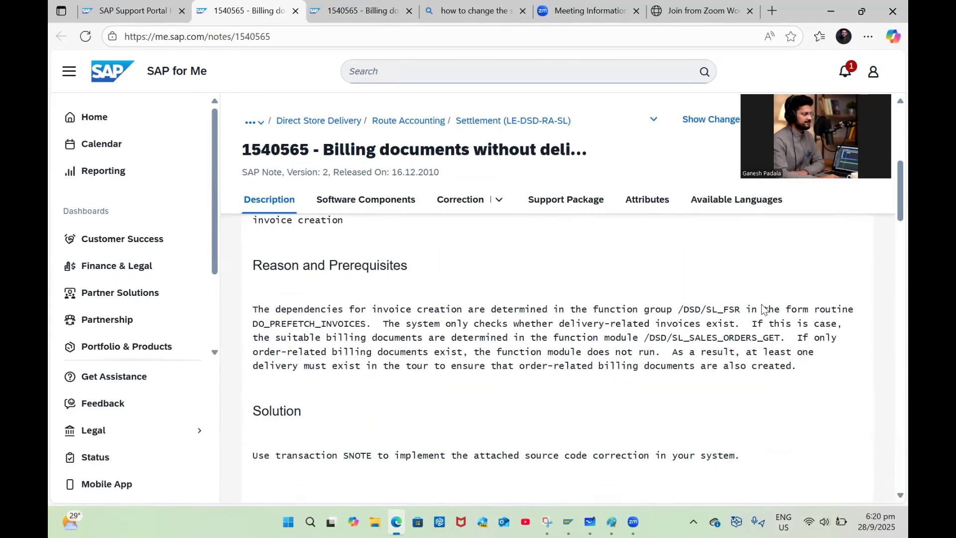
scroll("down", 3)
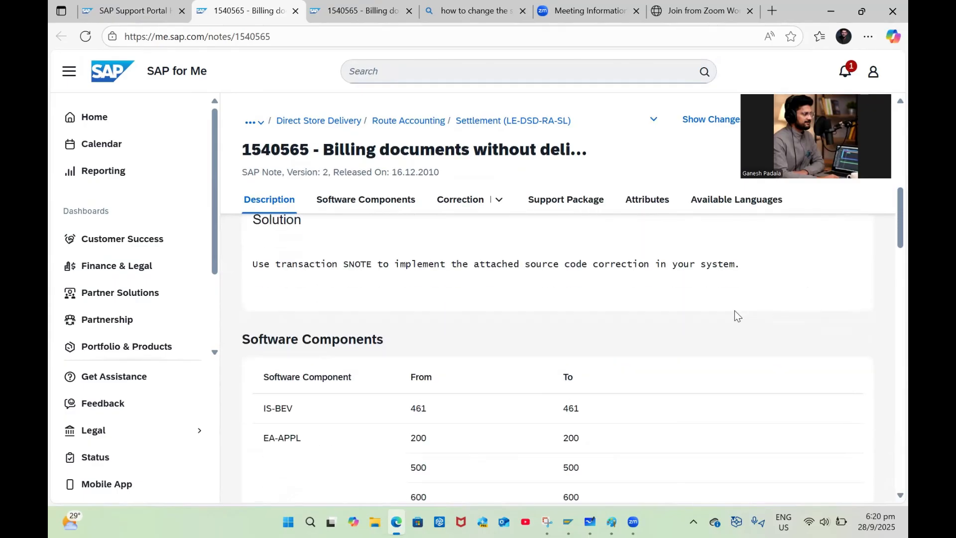
left_click(366, 199)
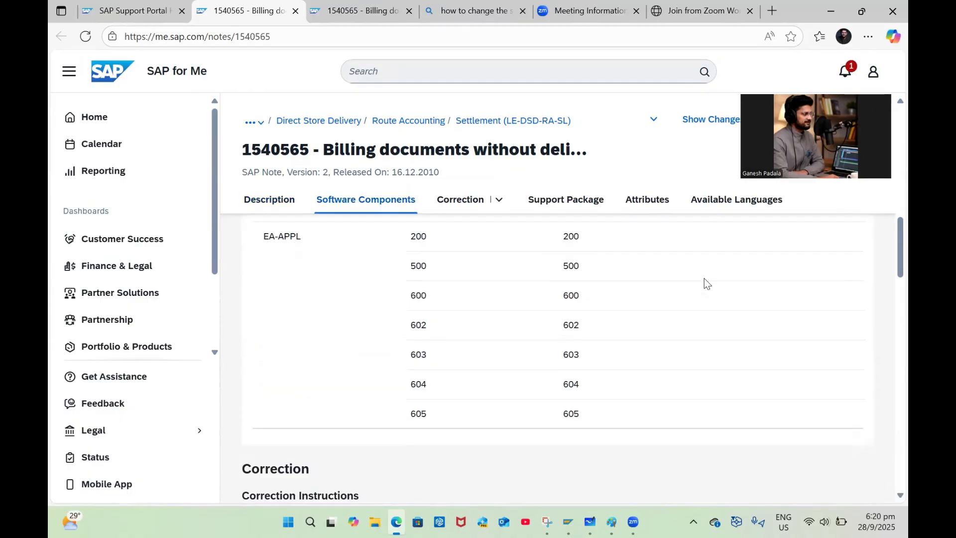
left_click(269, 199)
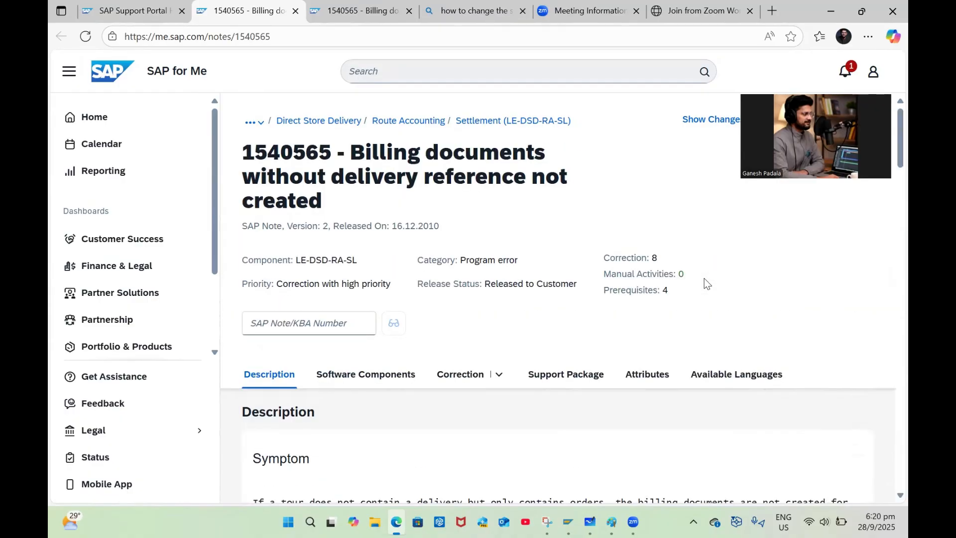
left_click(508, 71)
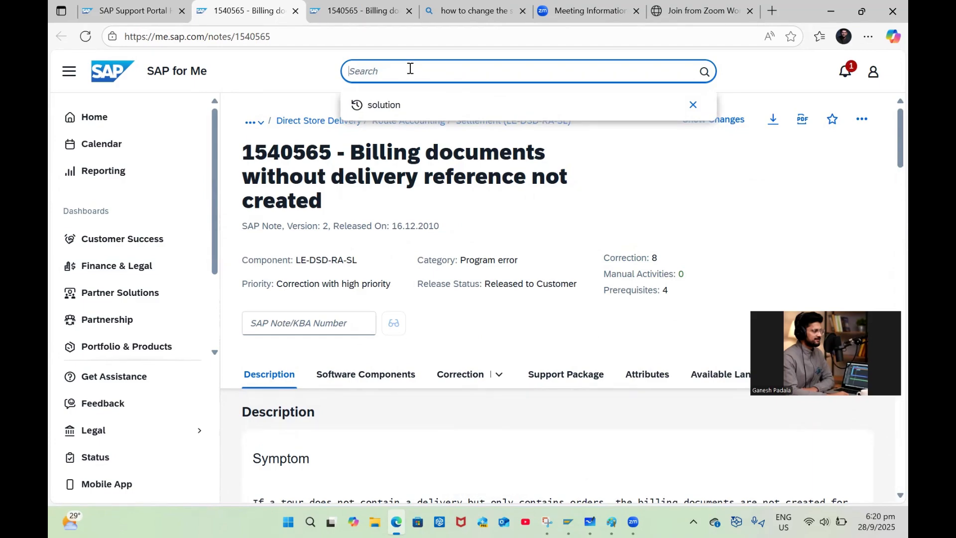
Search the Support Knowledge Base for 'How to create Billing Document without Outbound Delivery'
type("How to create B")
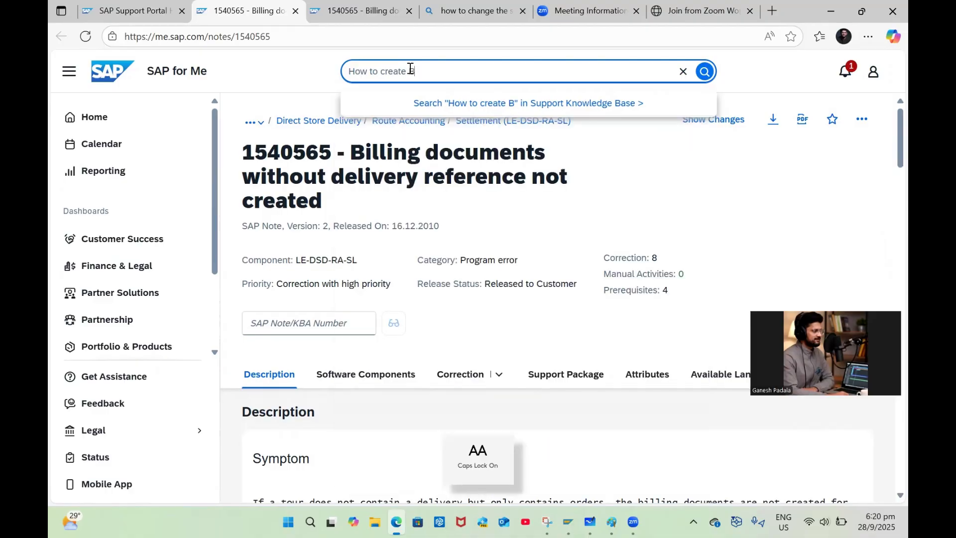
type("illing Dod")
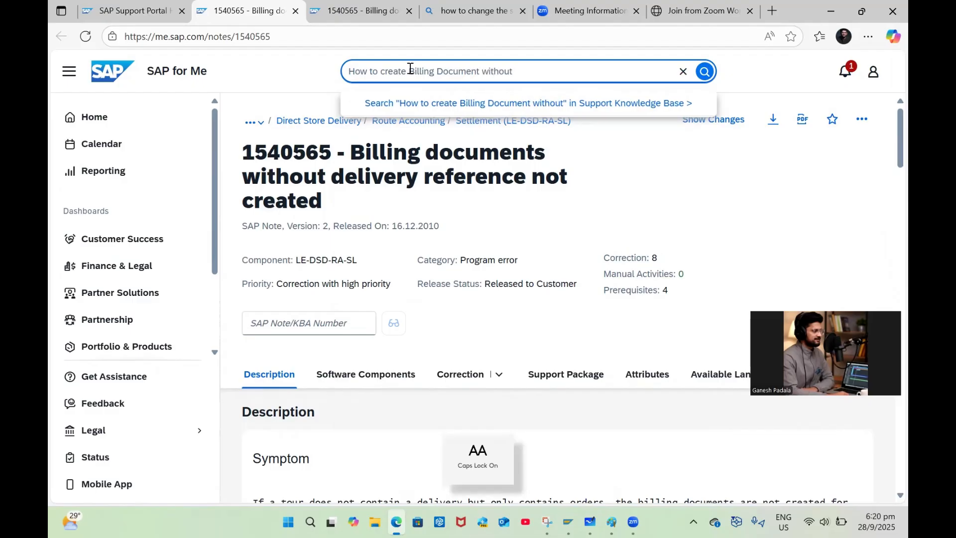
type("Outbon")
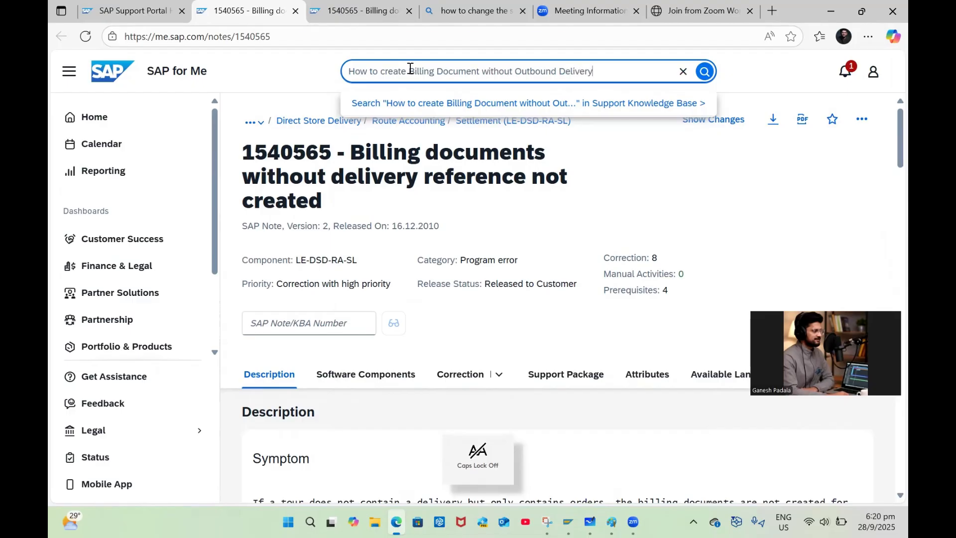
left_click(525, 103)
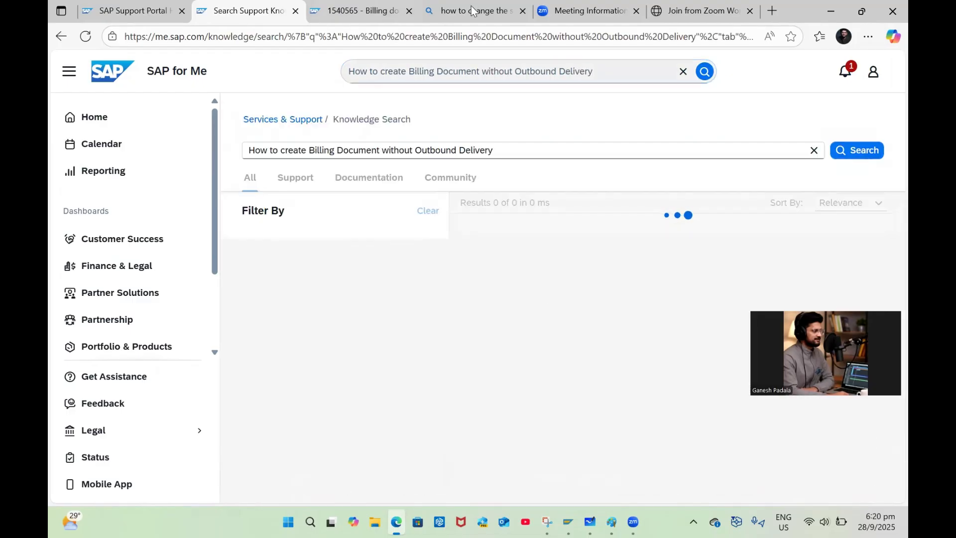
Rerun the knowledge search to list the 2,604 results and review the top articles
left_click(856, 149)
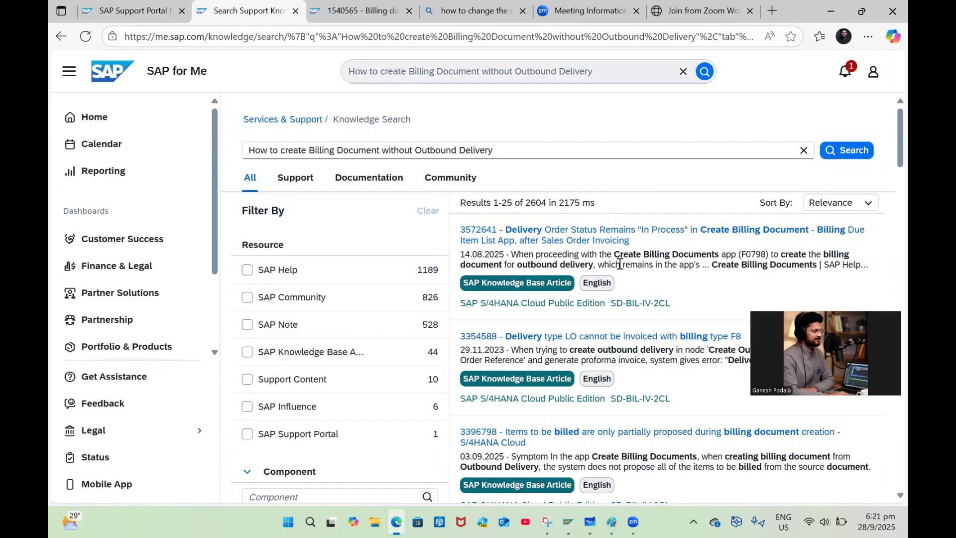
mouse_move(847, 152)
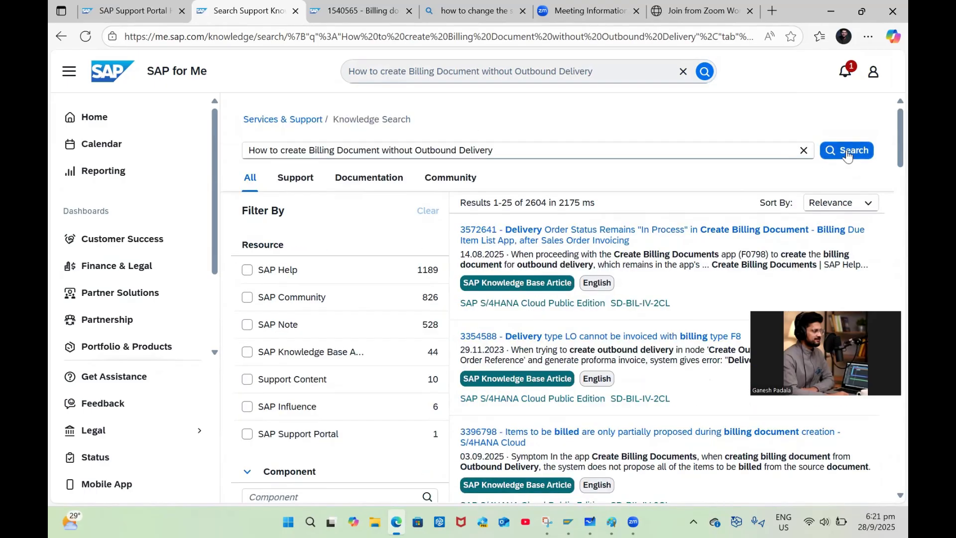
left_click(846, 150)
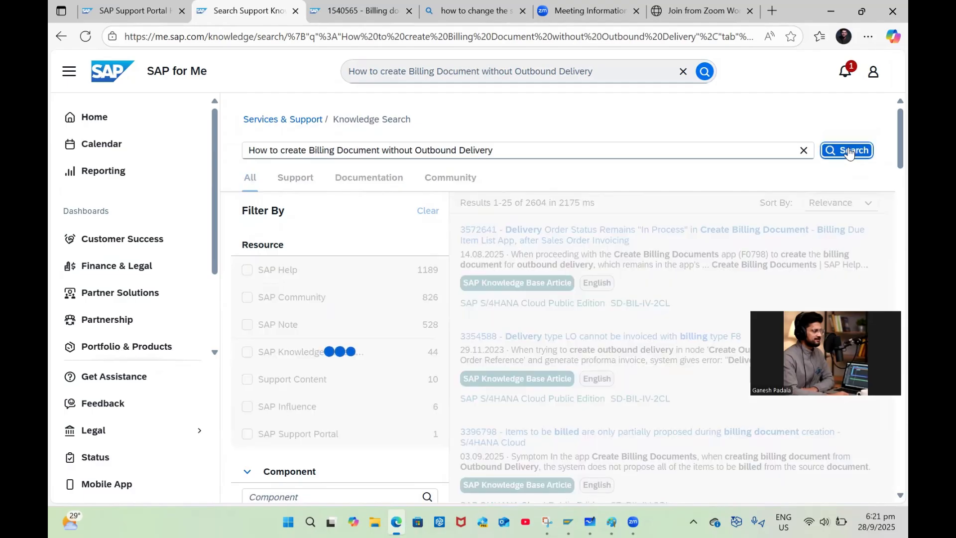
left_click(847, 150)
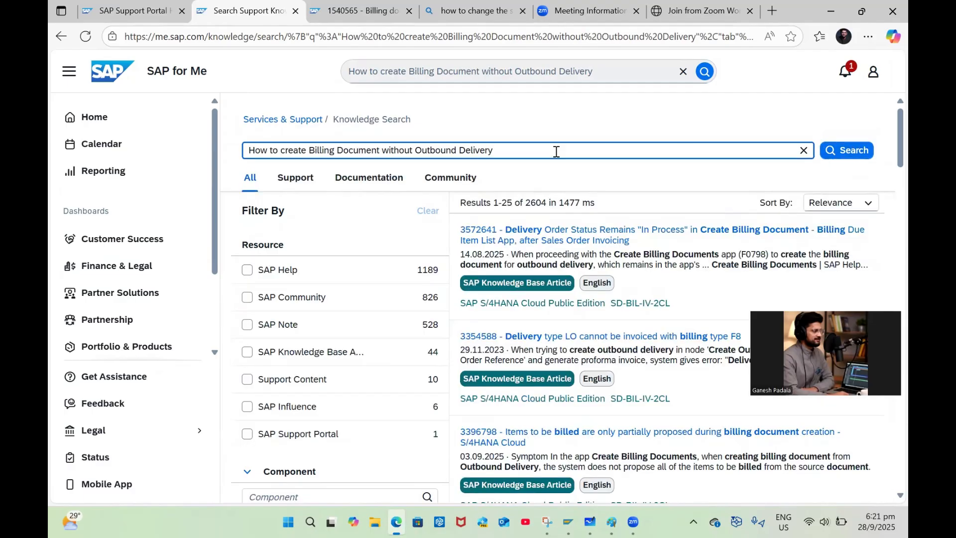
scroll("down", 3)
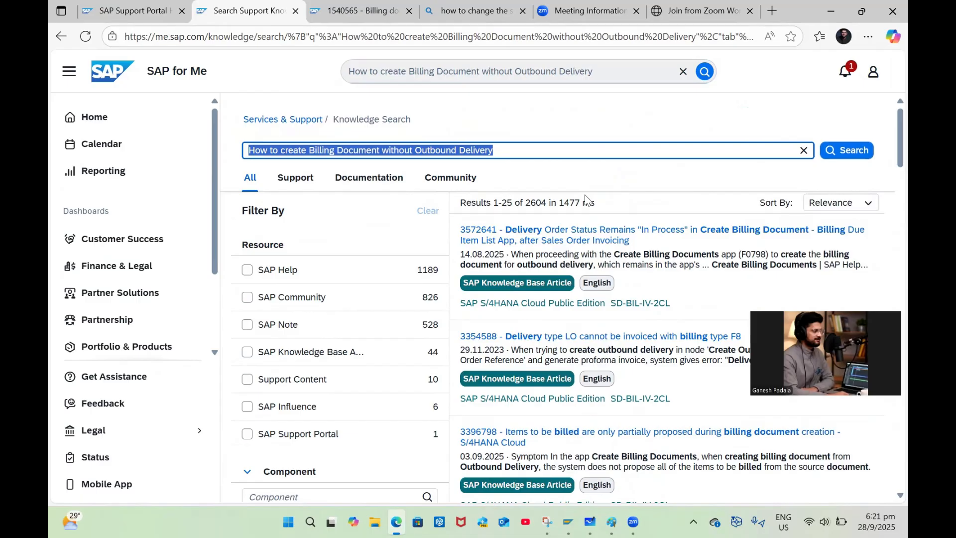
Enter a new query 'Unable to edit Profit center in Material Master in SAP'
key("CapsLock")
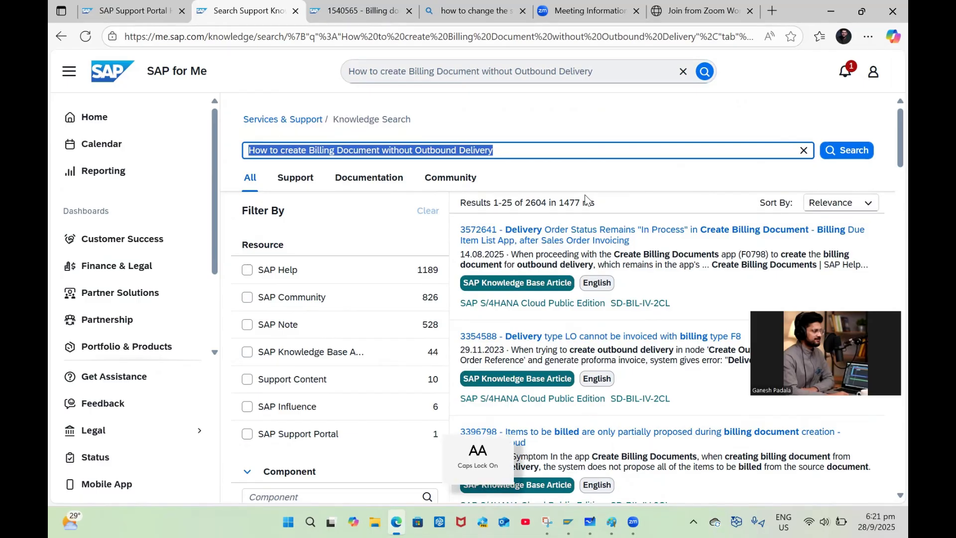
type("N")
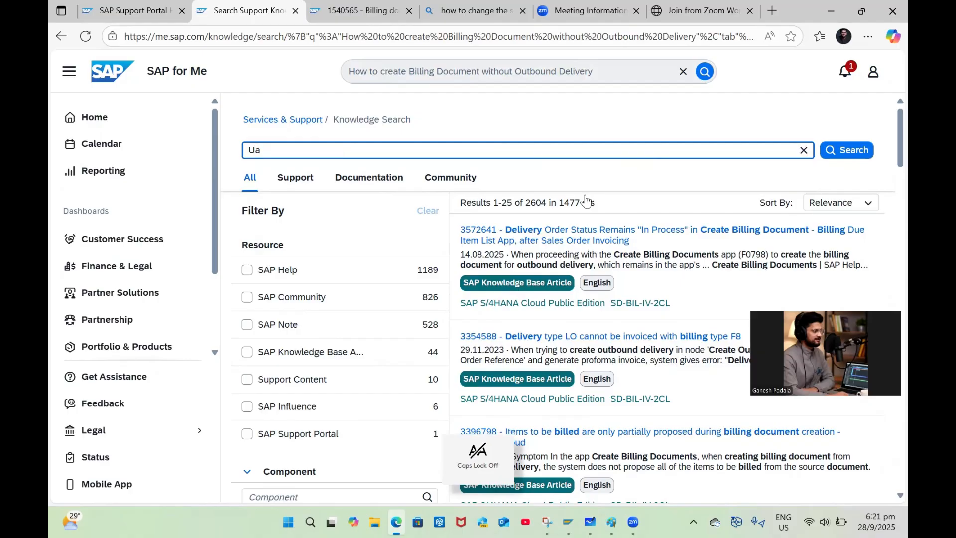
type("Unable to edit")
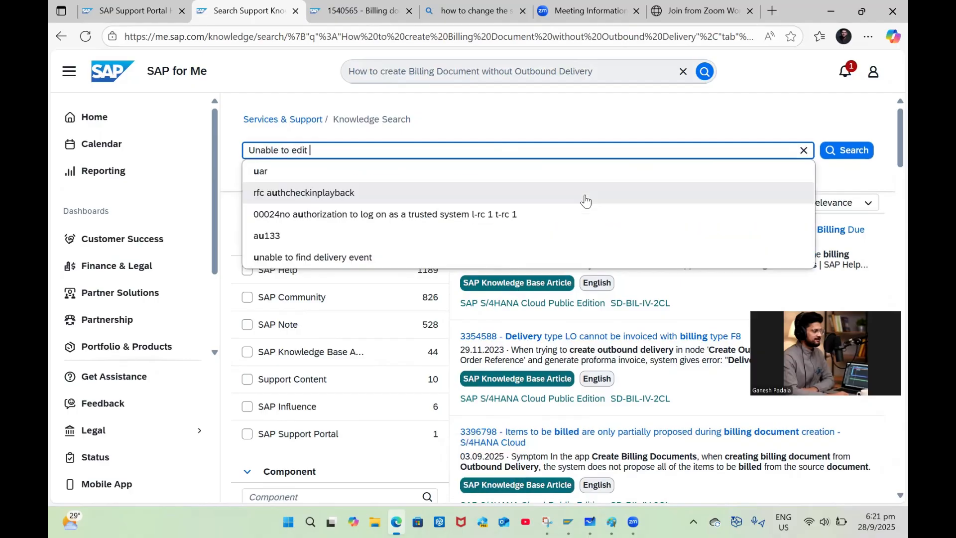
type("Profit center in Material")
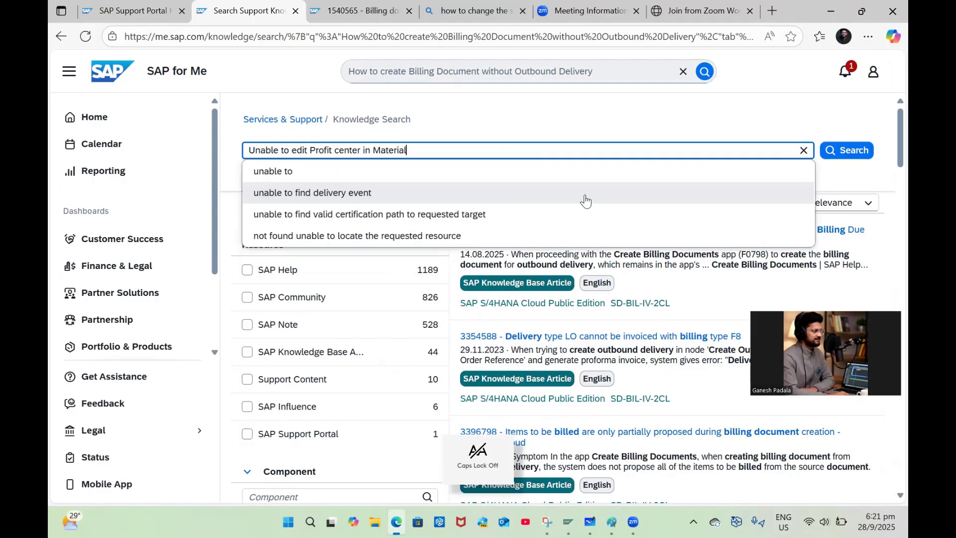
type("Master in SAP")
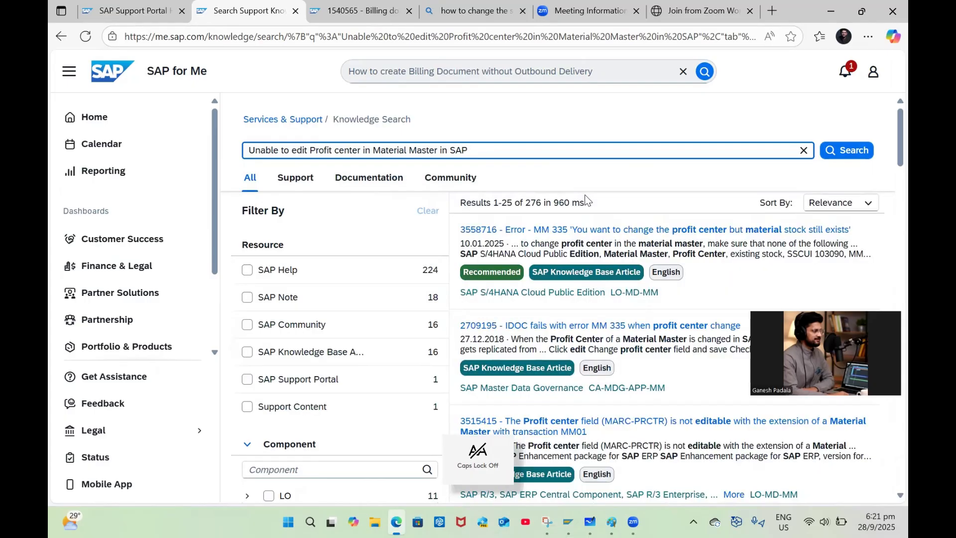
Run the profit-center search and expand the generated answer down to its citations
left_click(846, 149)
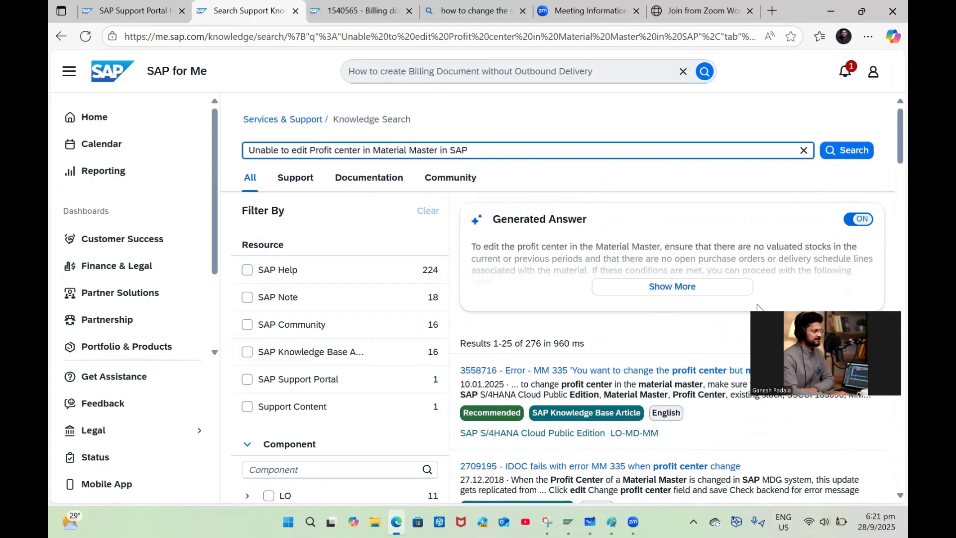
left_click(671, 286)
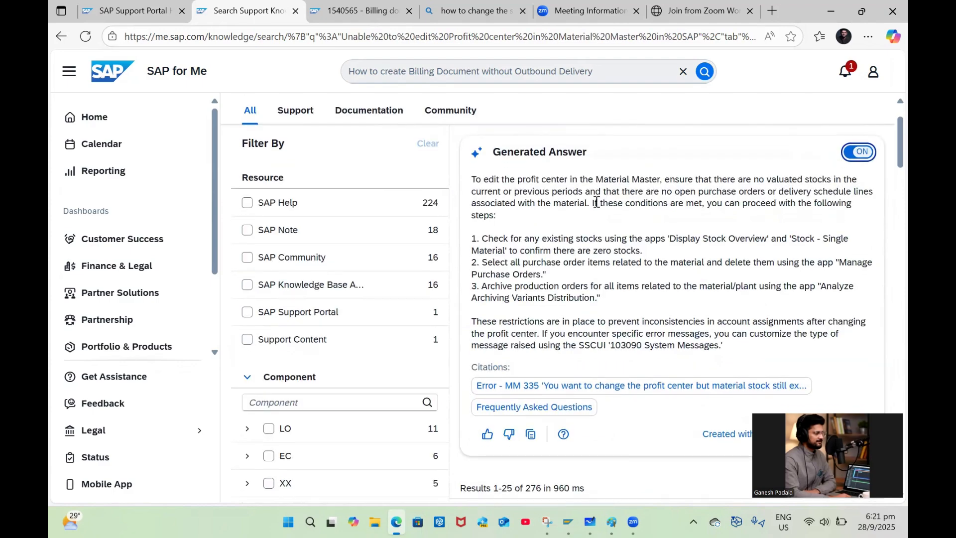
mouse_move(529, 209)
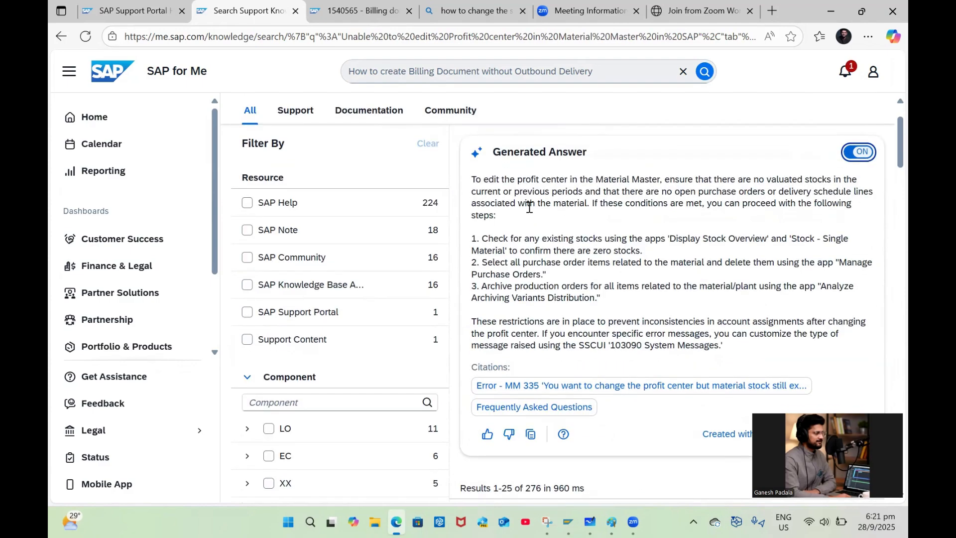
mouse_move(602, 203)
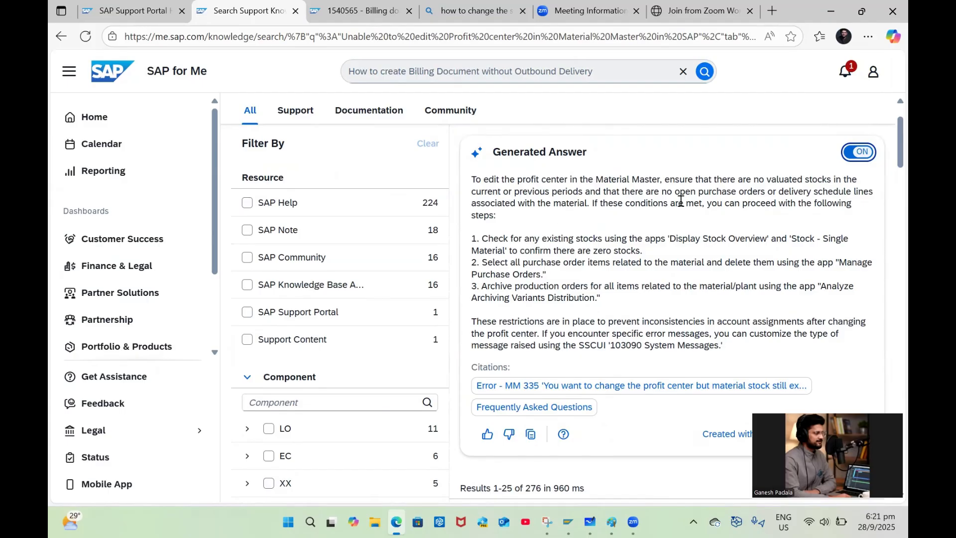
mouse_move(593, 257)
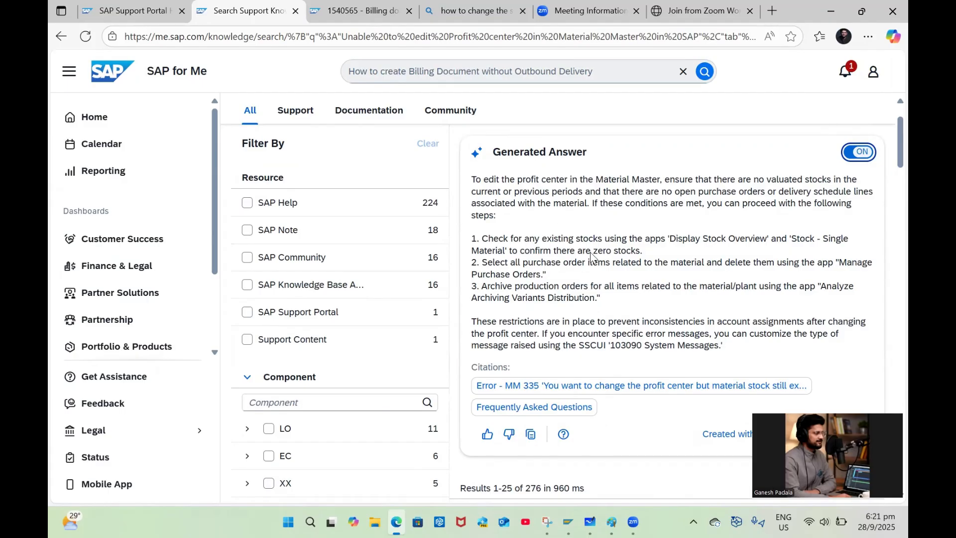
scroll("down", 3)
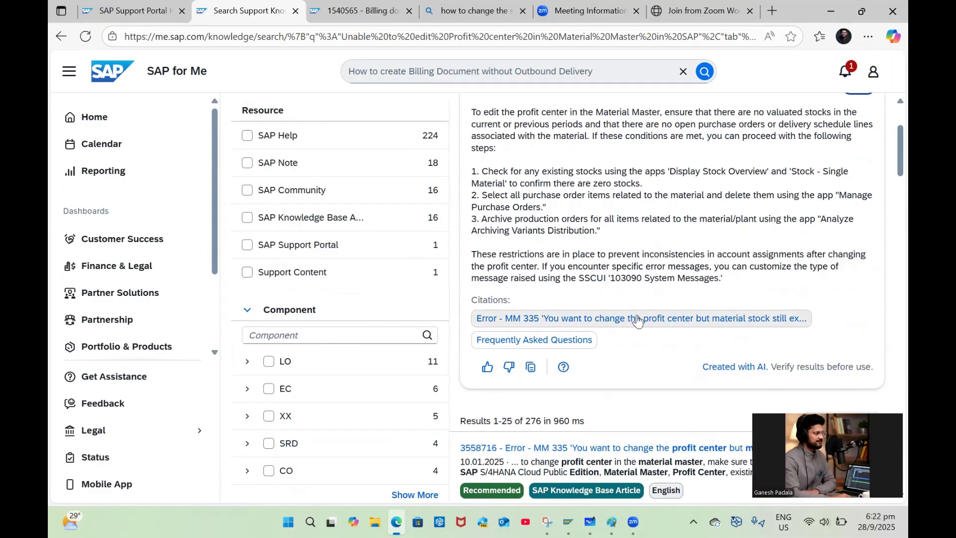
Open the cited 'Error - MM 335' article, KBA 3558716
left_click(638, 318)
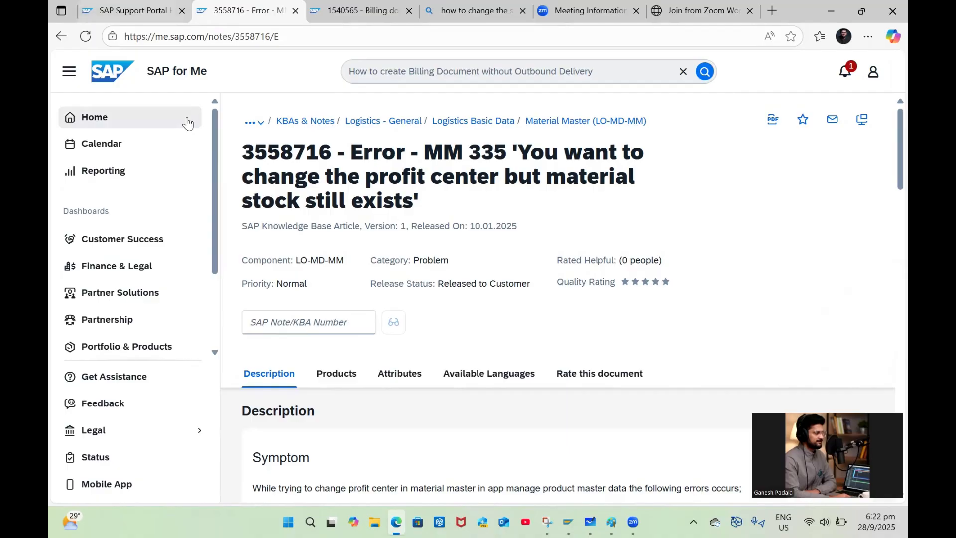
mouse_move(347, 123)
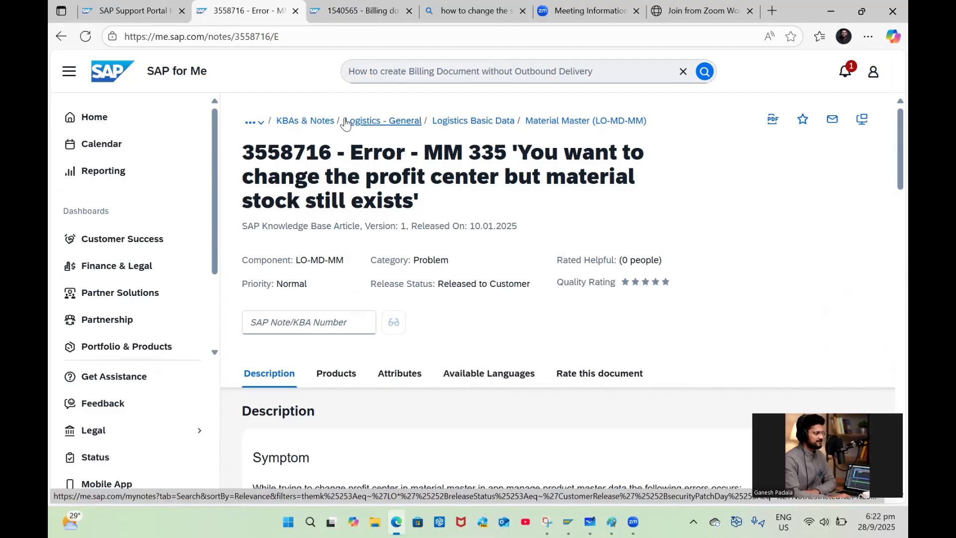
mouse_move(613, 169)
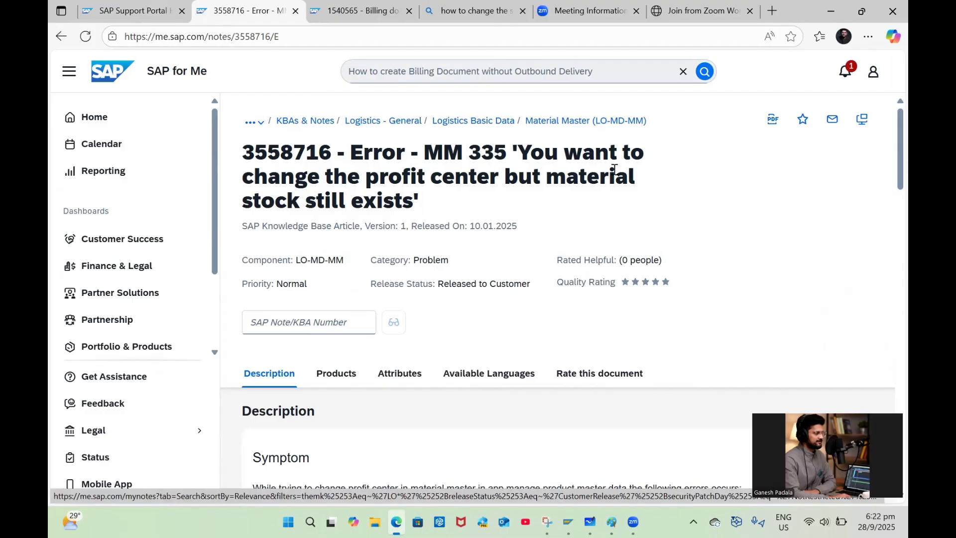
mouse_move(545, 196)
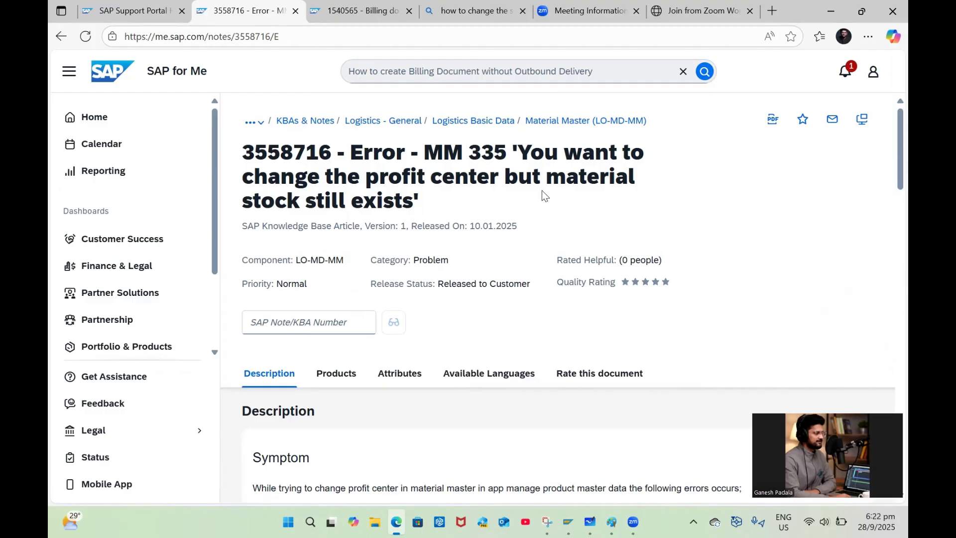
scroll("down", 3)
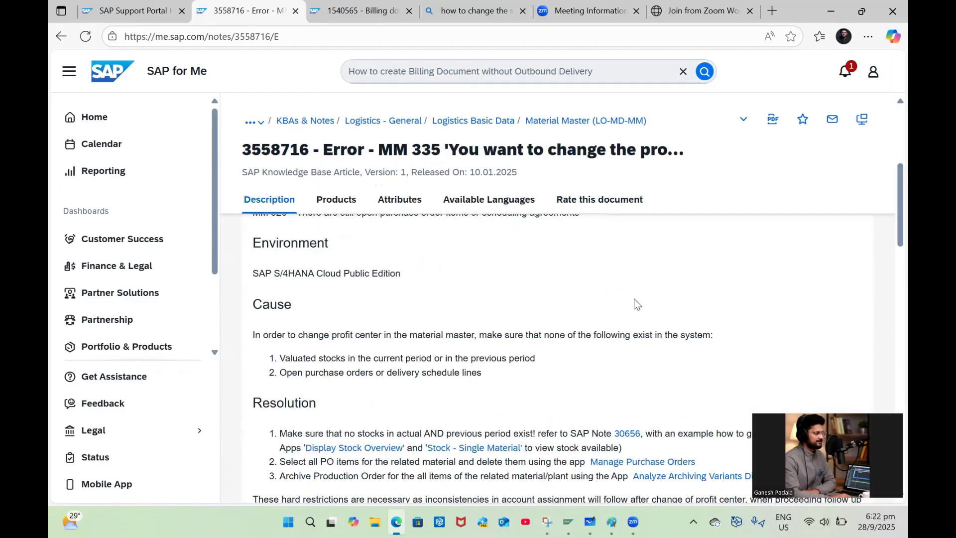
scroll("down", 3)
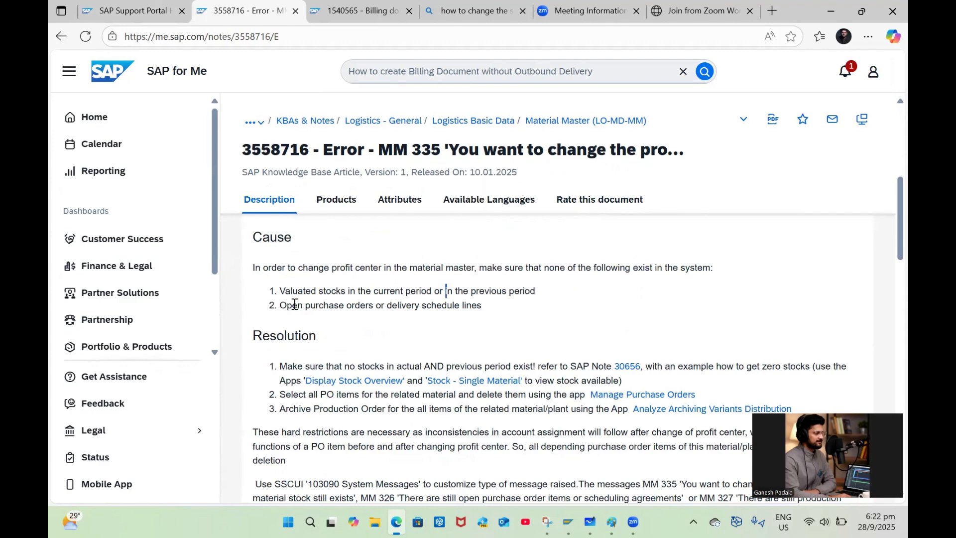
scroll("down", 3)
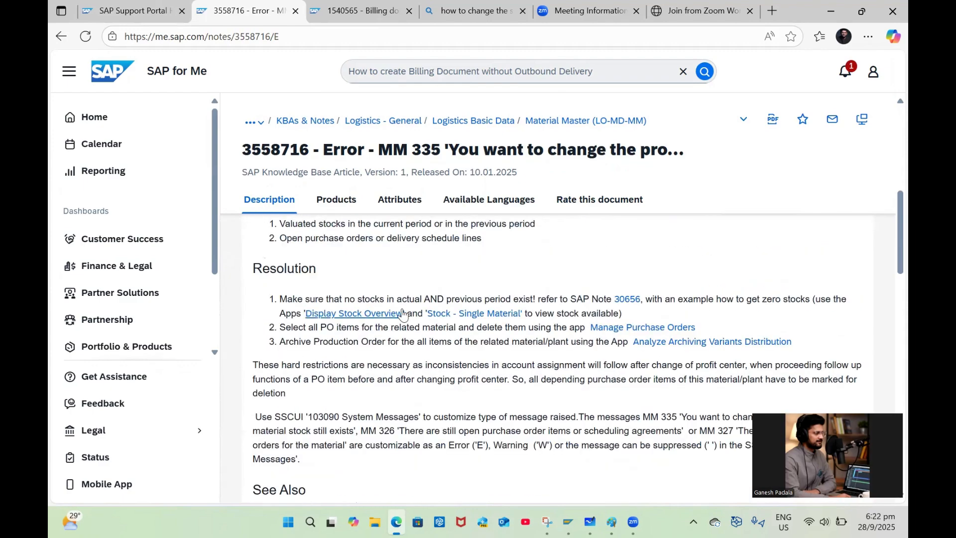
mouse_move(407, 307)
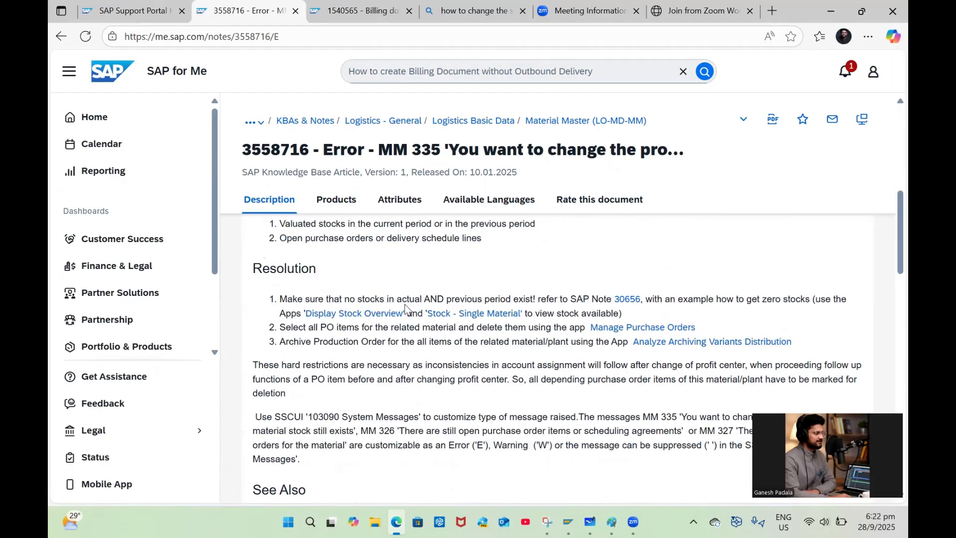
scroll("down", 3)
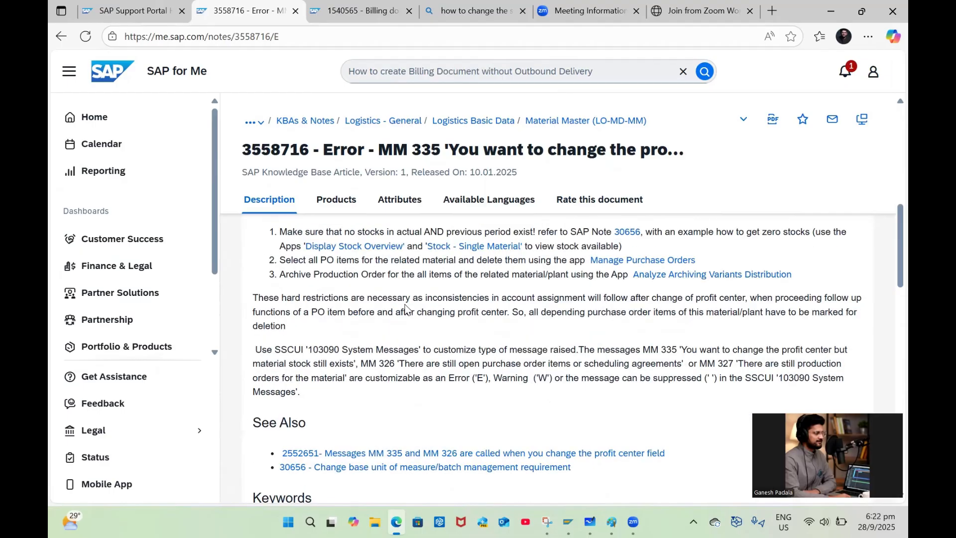
mouse_move(644, 265)
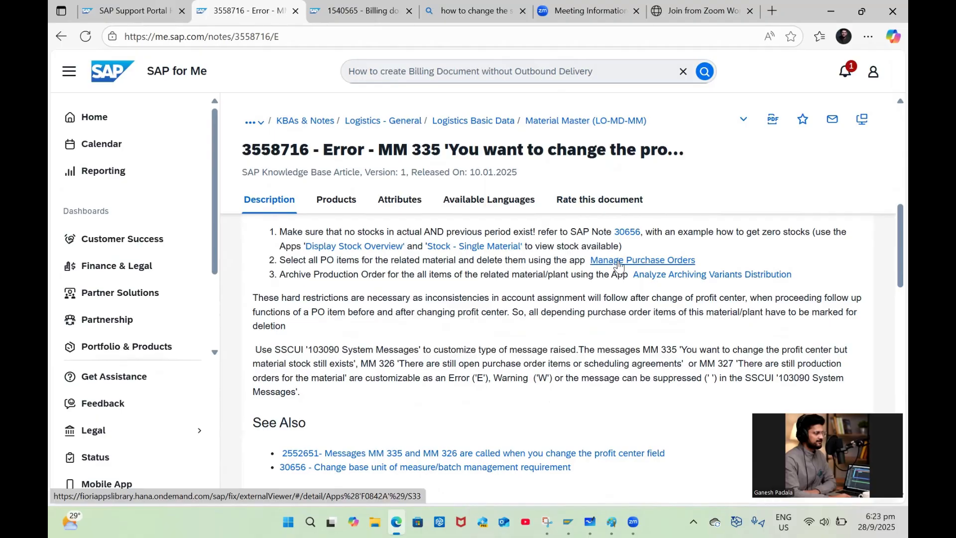
mouse_move(328, 260)
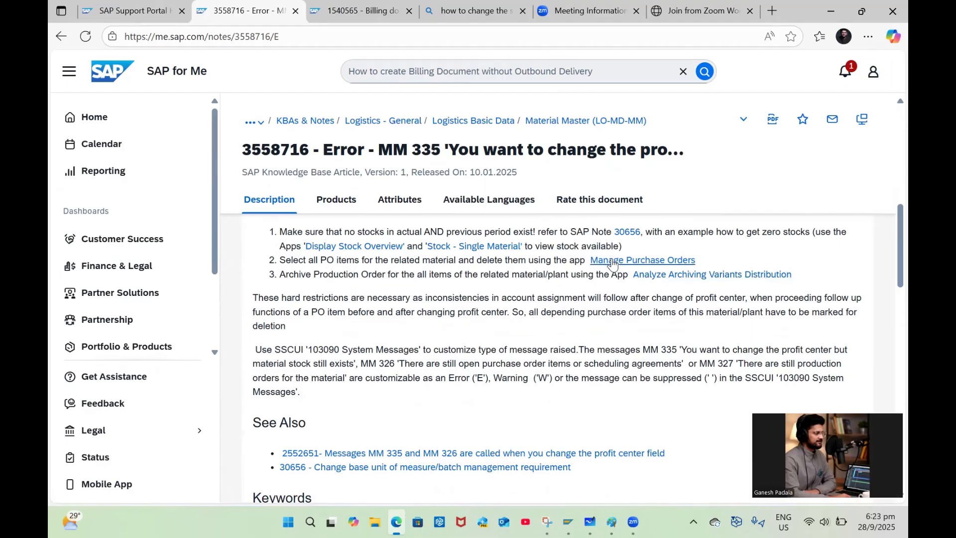
mouse_move(360, 324)
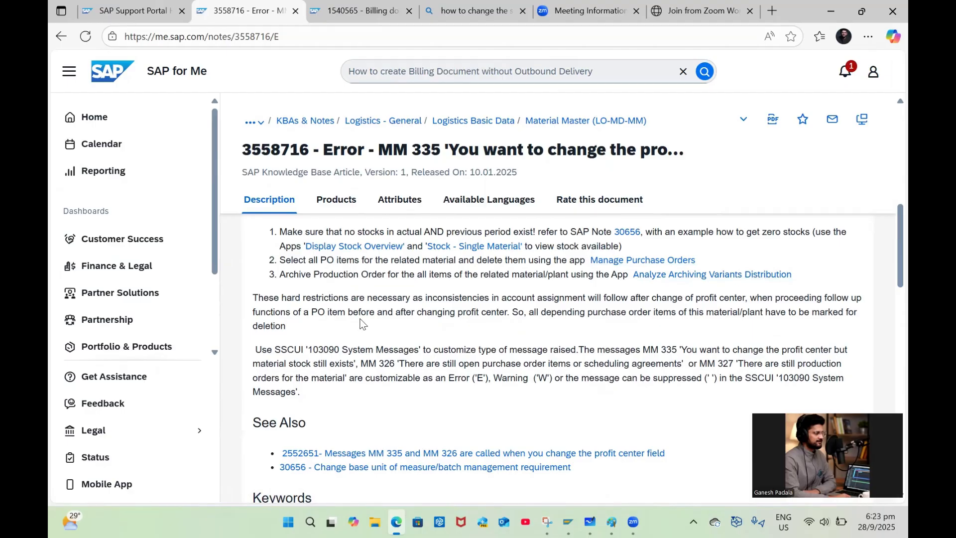
mouse_move(354, 314)
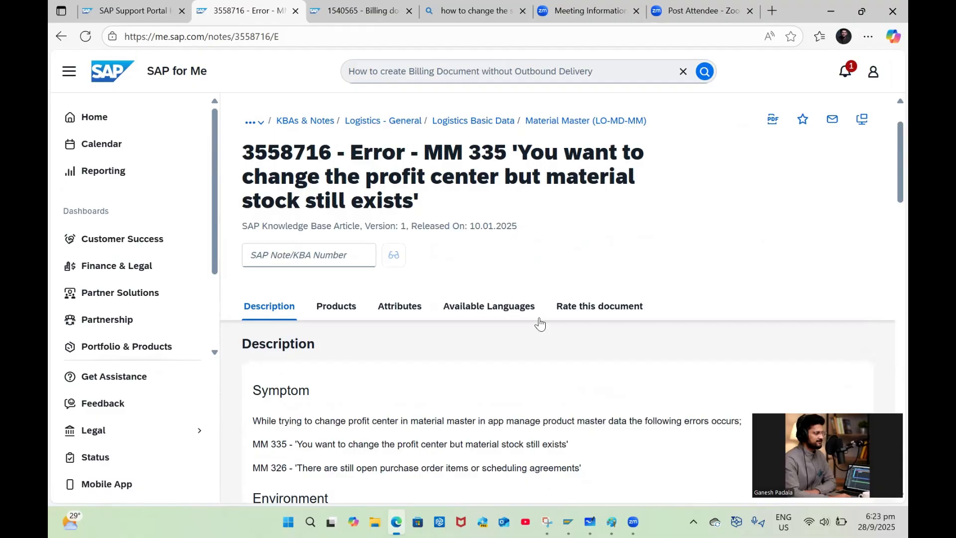
mouse_move(770, 195)
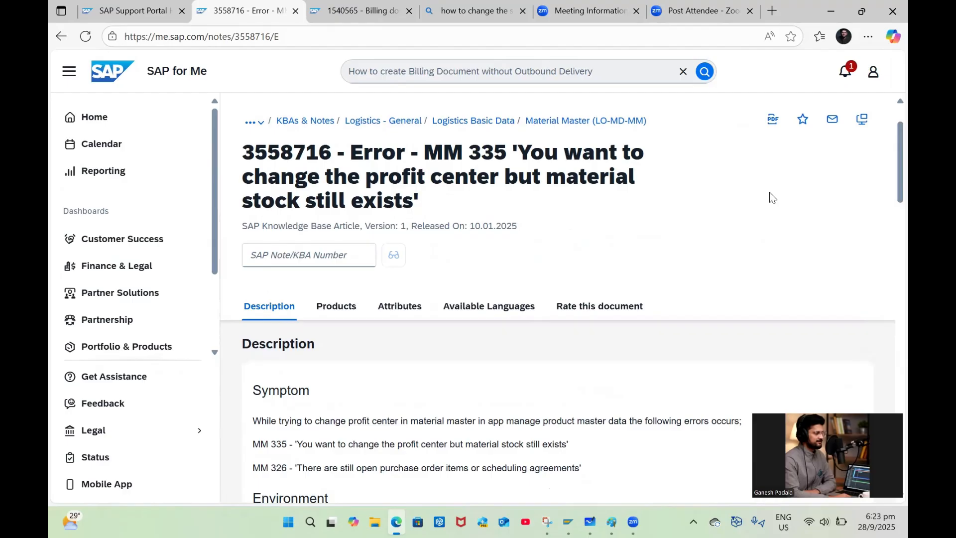
mouse_move(626, 188)
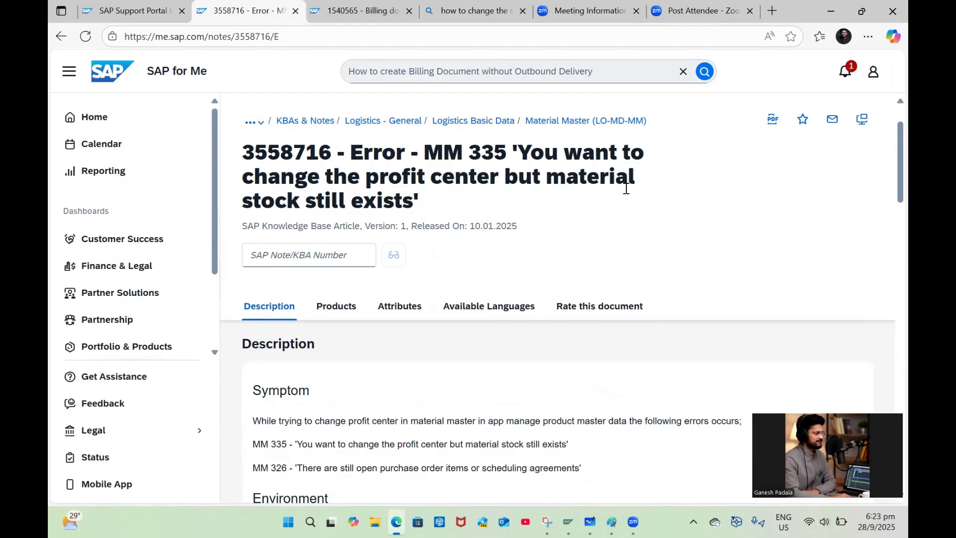